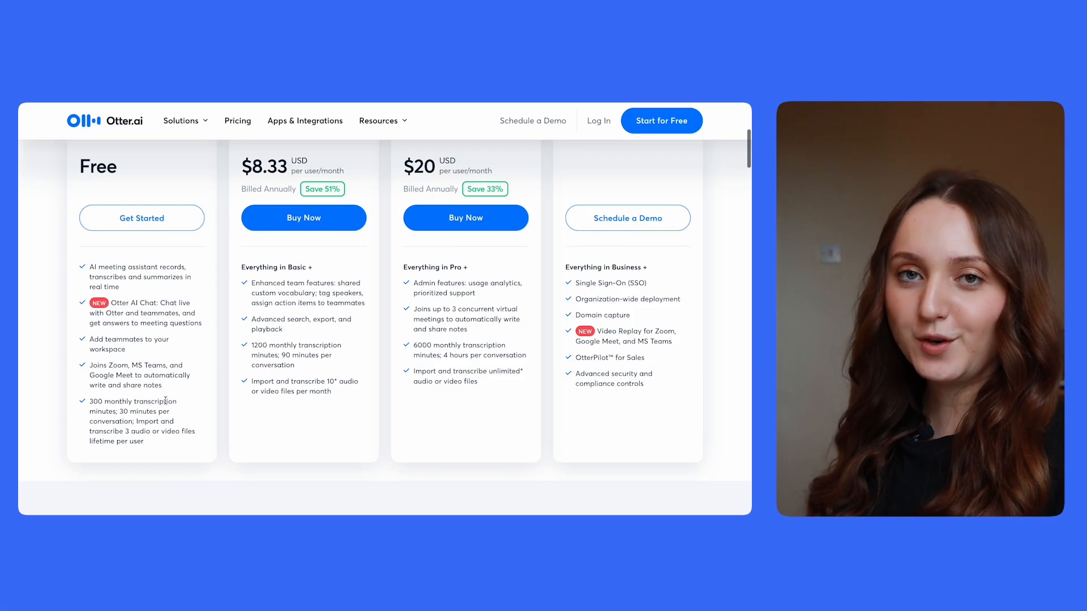
Copy the new Google Meet meeting's link from the 'Your meeting's ready' popup.
scroll(down, 3)
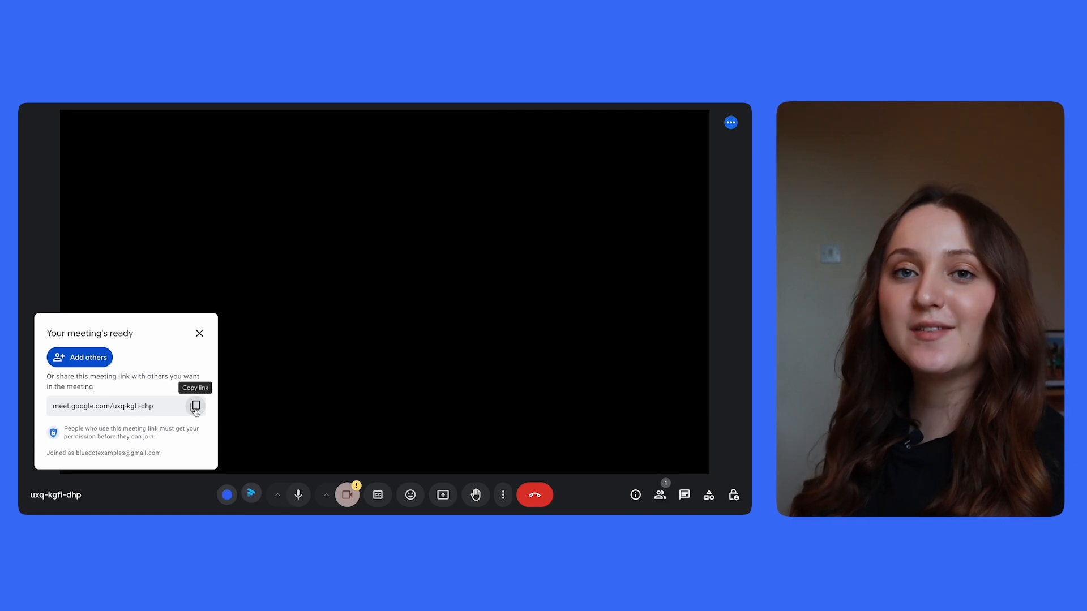
click(195, 406)
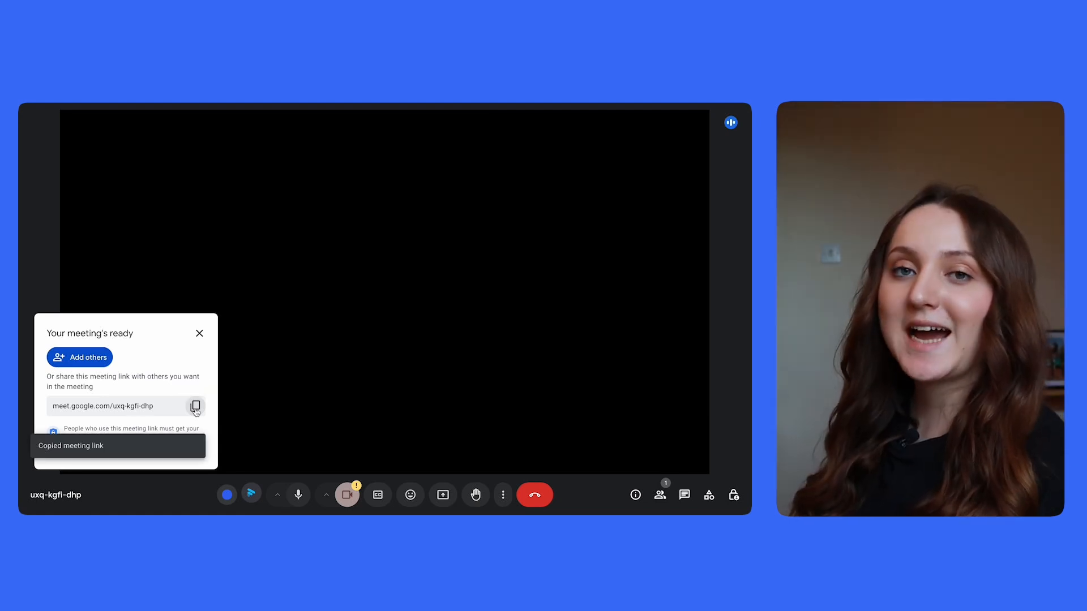
mouse_move(226, 344)
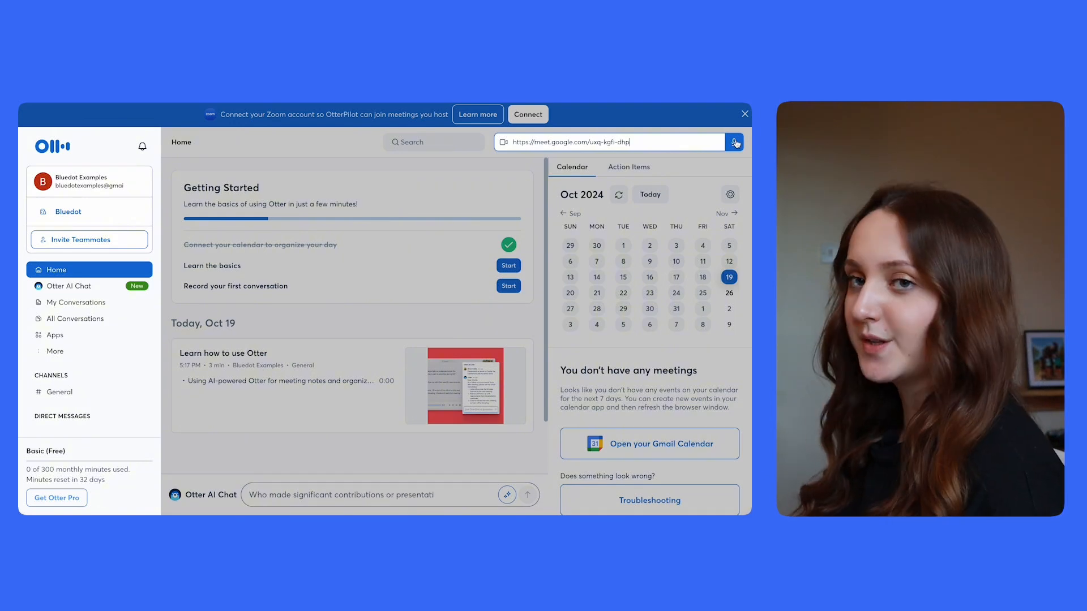
Submit the pasted meeting URL so OtterPilot joins and records the call.
click(734, 143)
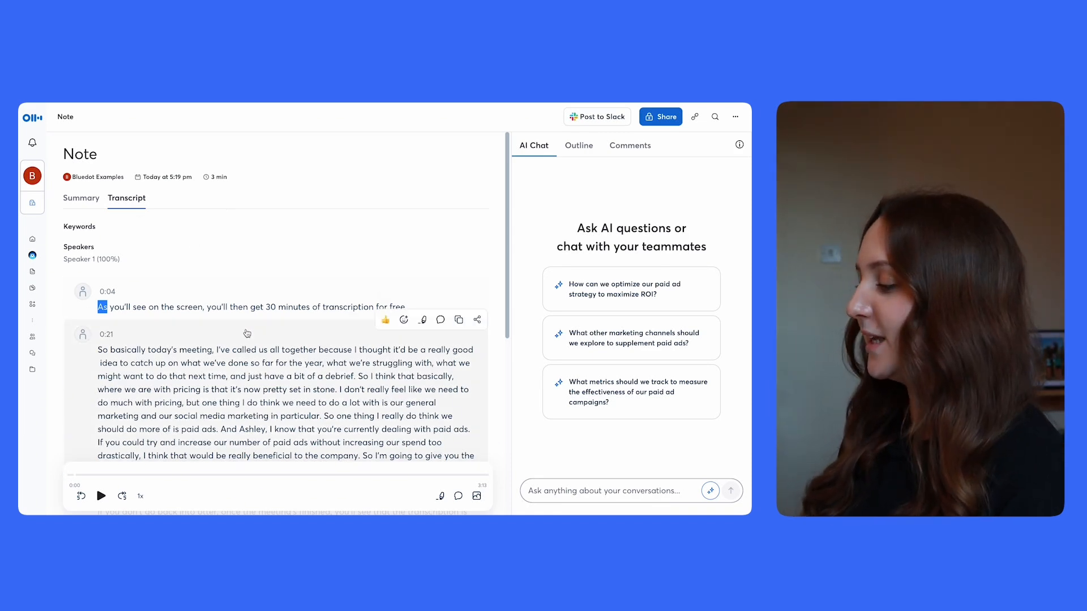
mouse_move(305, 192)
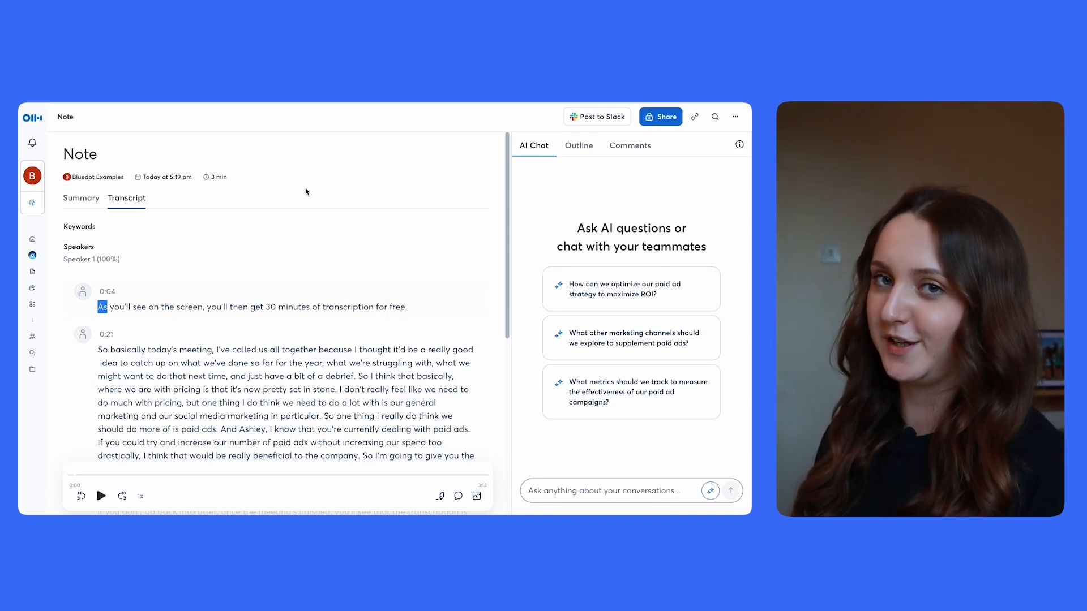
Ask the note's AI Chat what was said about paid ads, then return to Home.
click(730, 490)
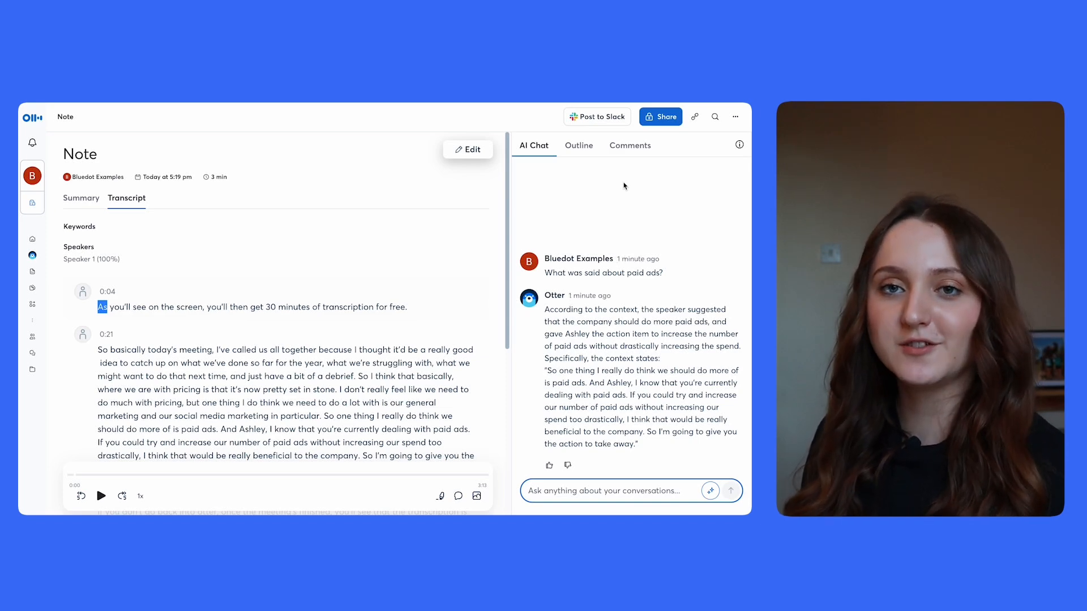
click(31, 239)
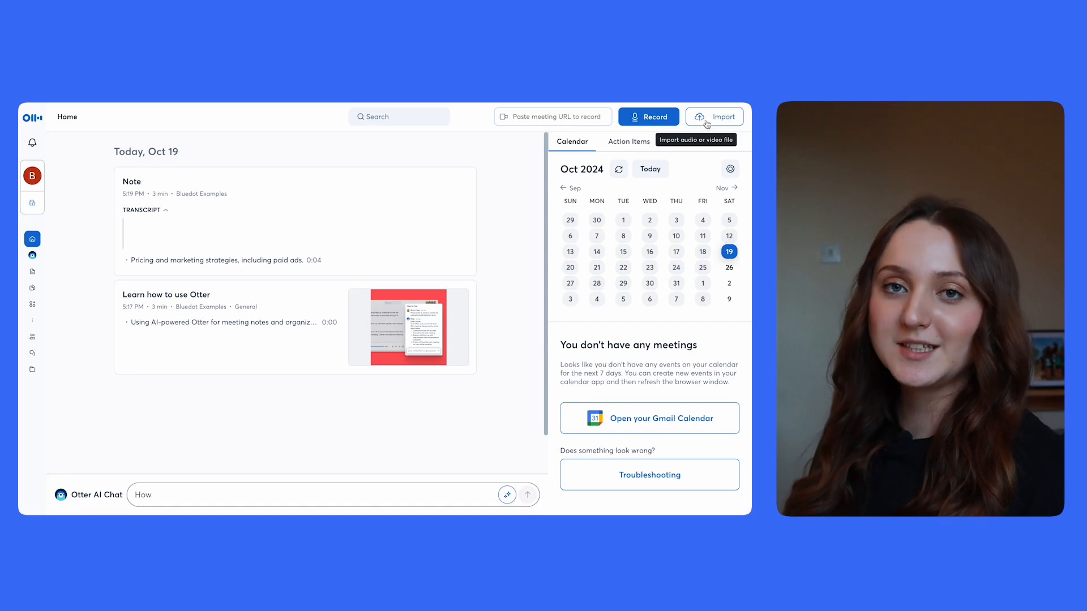
Ask Otter AI Chat 'Can you summarize the key takeaways from my last meeting?', then start a new Google Meet.
text(Who was responsible for each acti)
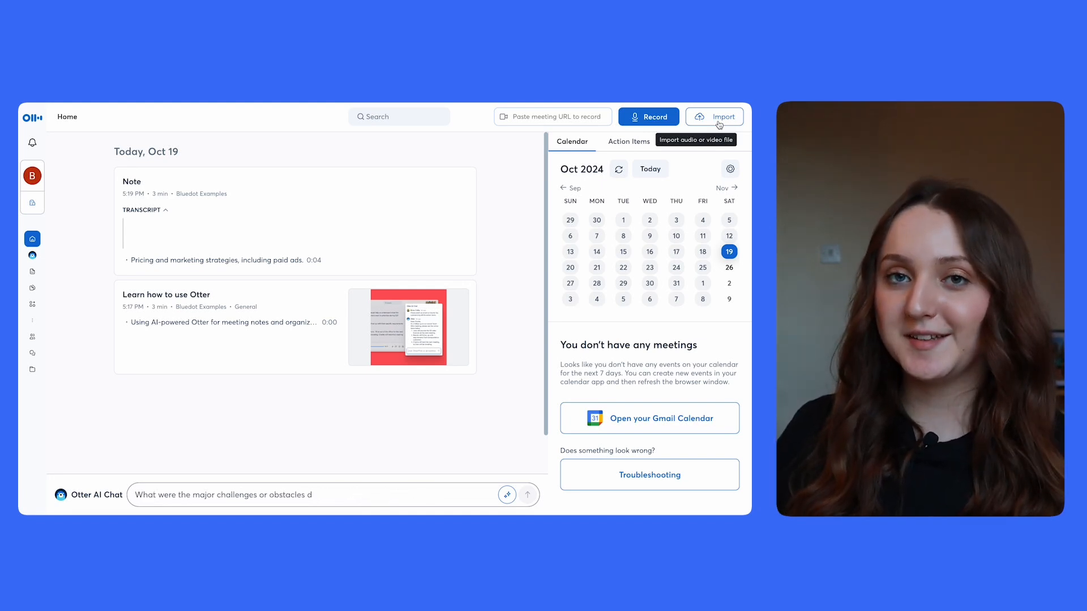
key(Backspace)
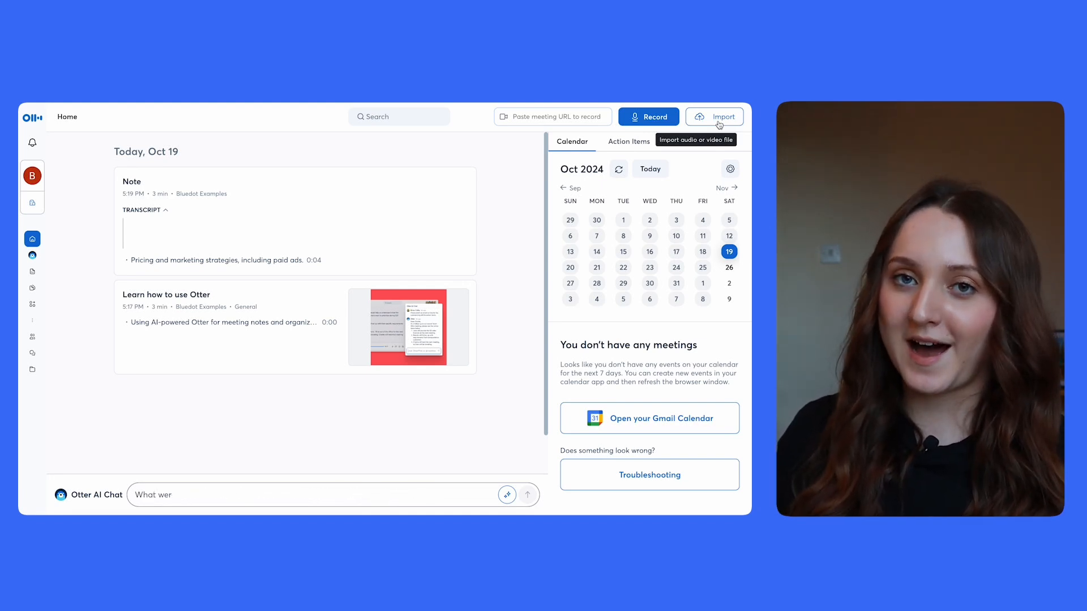
text(Can you summarize the key takeaways from my las)
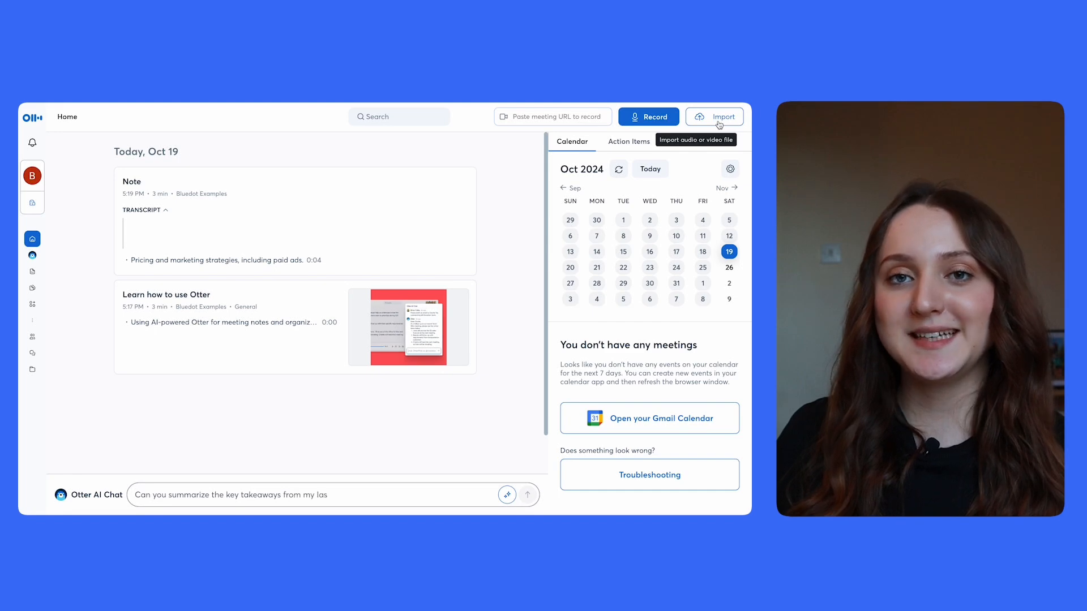
text(t meeting?)
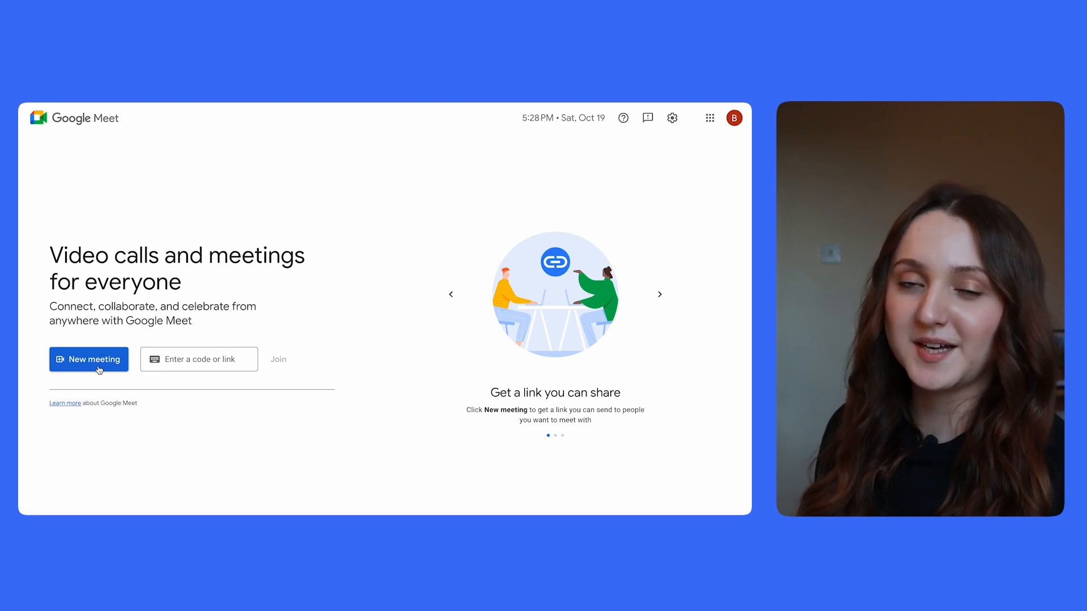
click(88, 359)
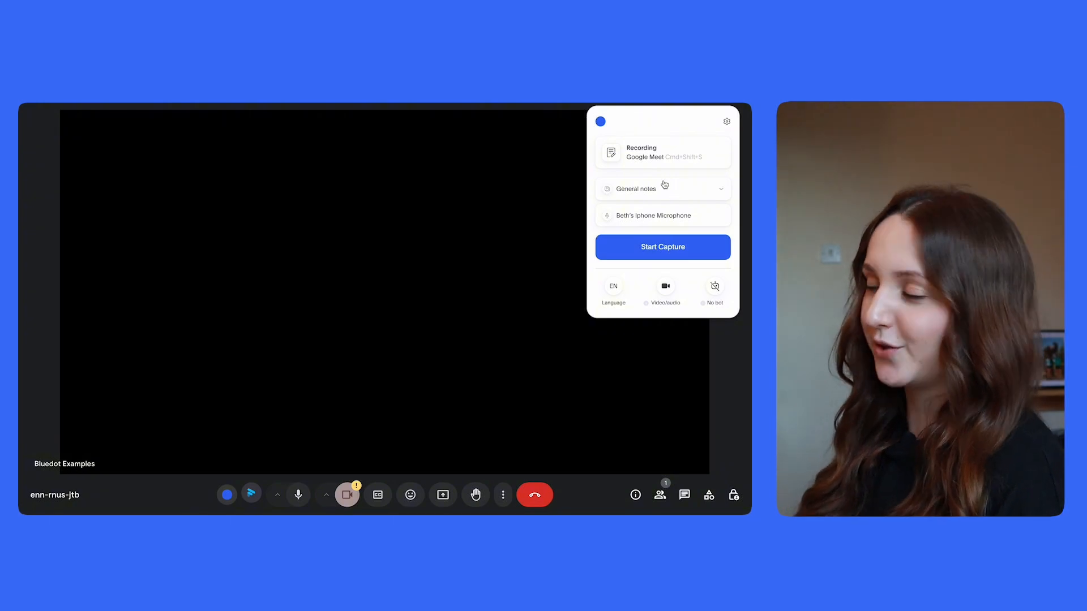
Start Bluedot capturing the call, answer the recording notice, and leave the call.
click(662, 247)
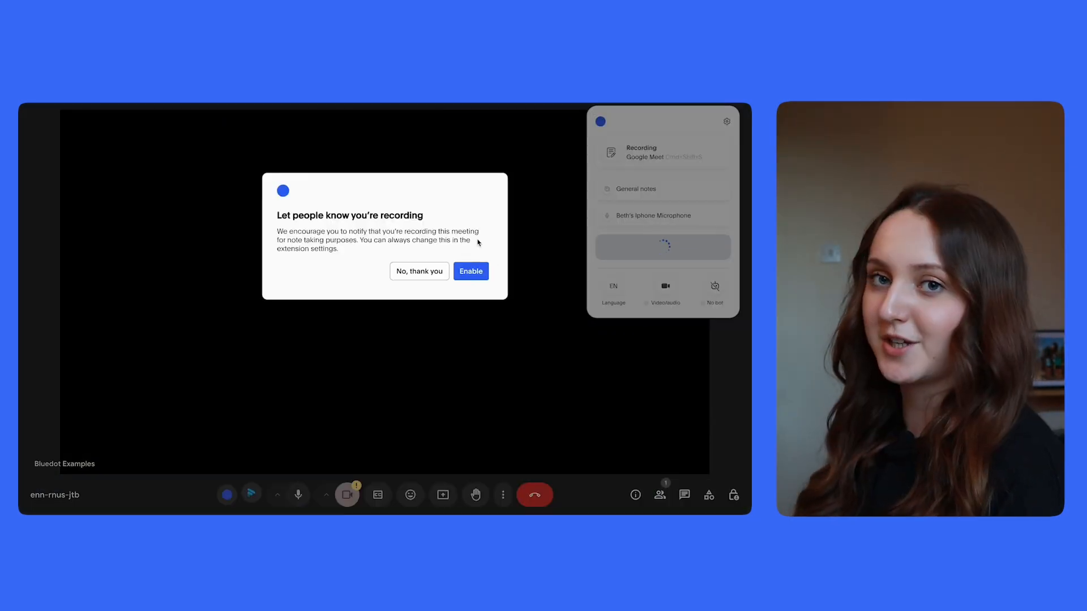
click(470, 271)
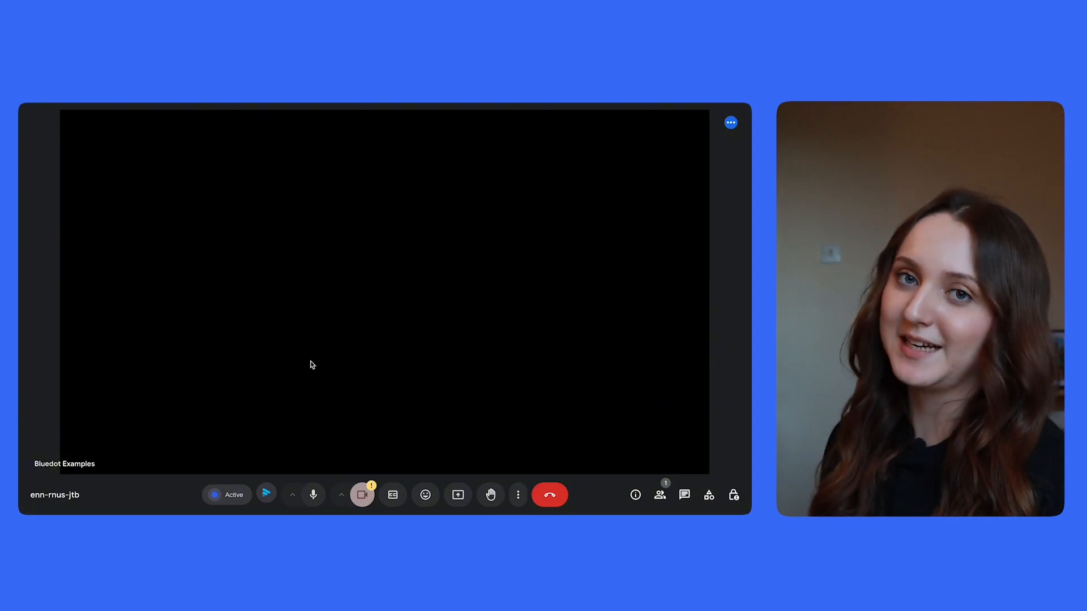
click(361, 495)
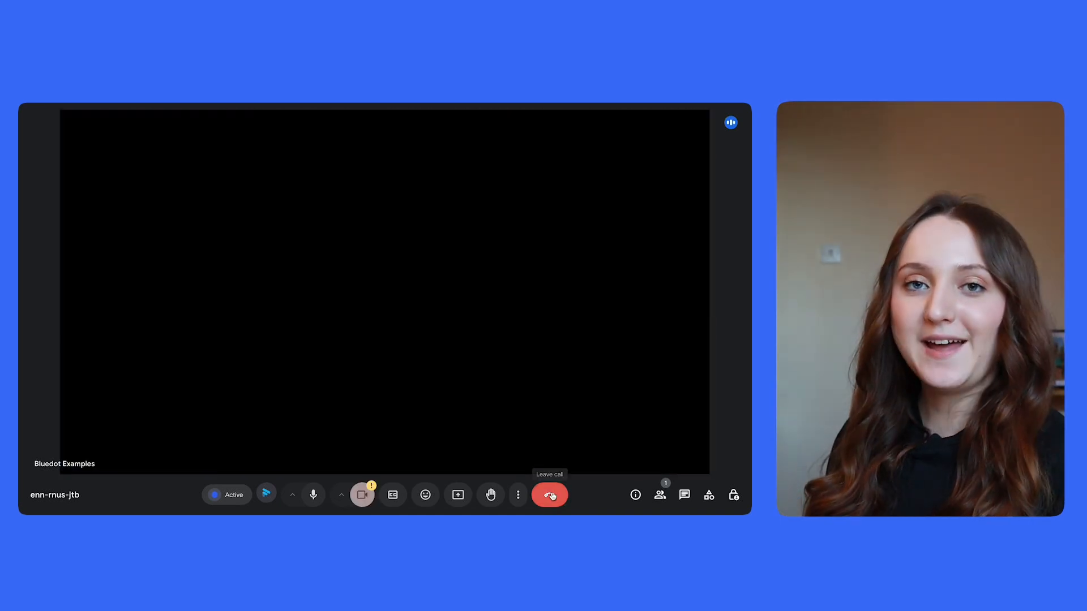
click(550, 494)
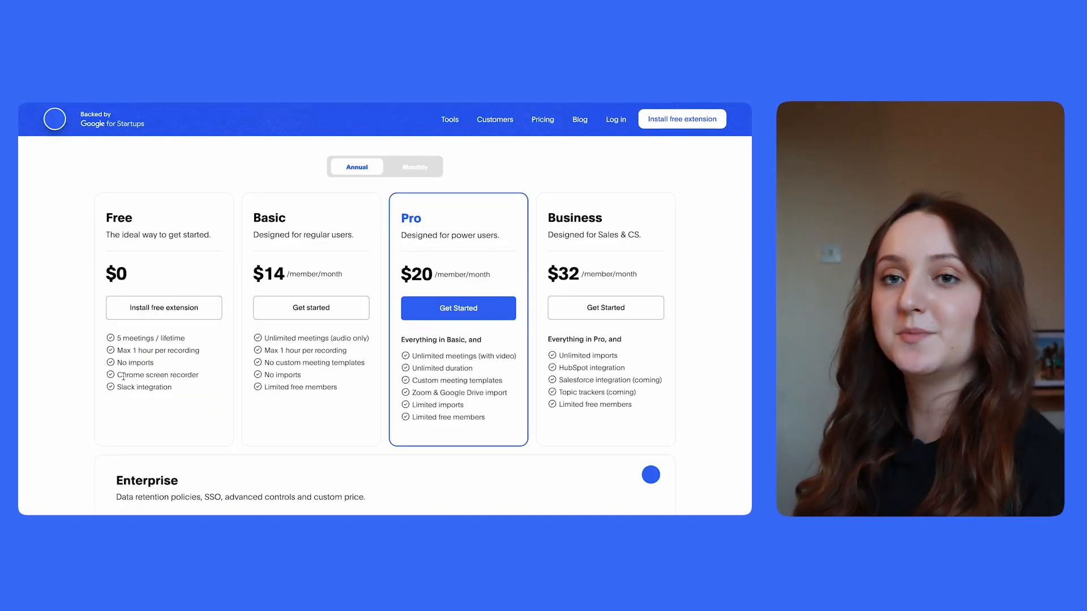
mouse_move(168, 408)
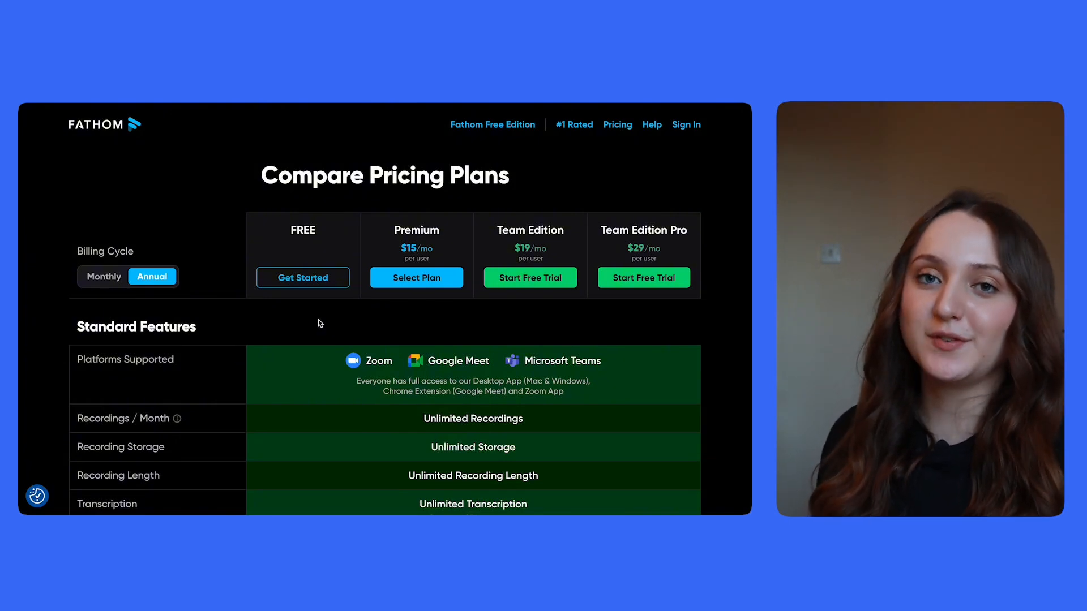
mouse_move(381, 380)
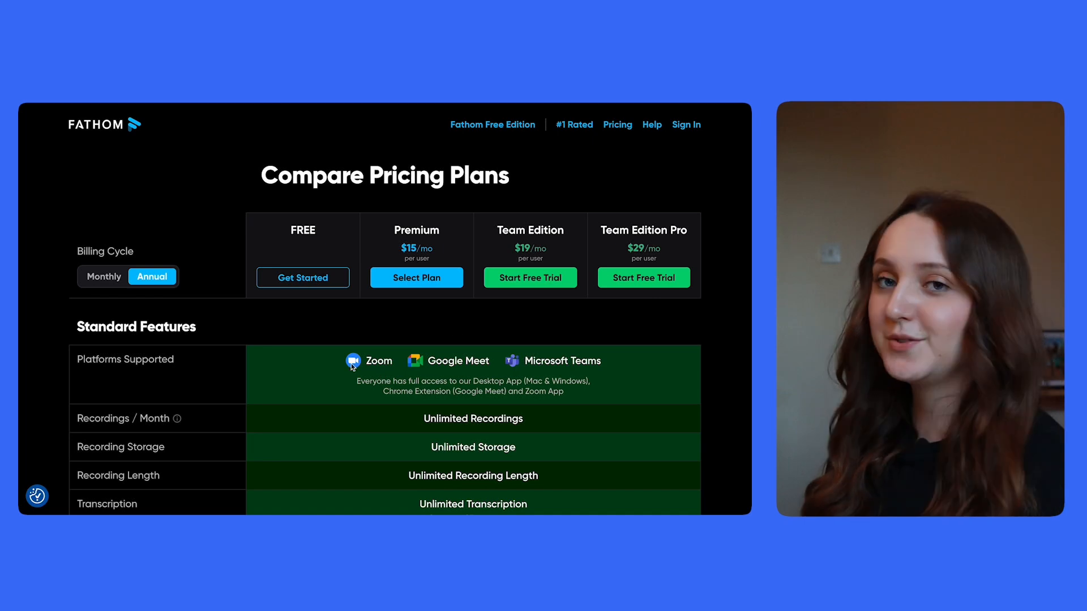
mouse_move(340, 409)
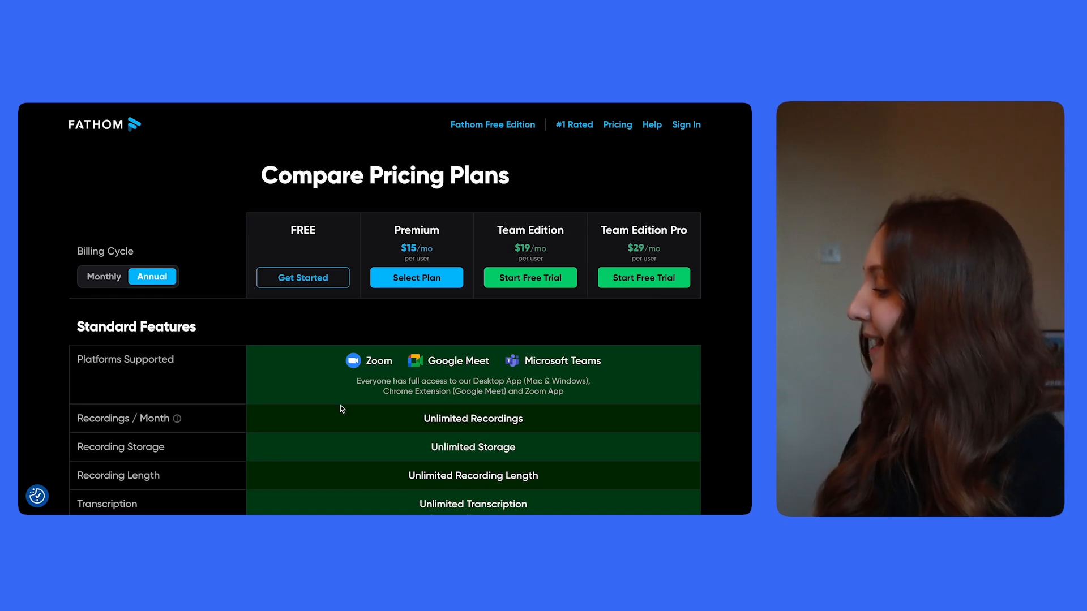
scroll(down, 3)
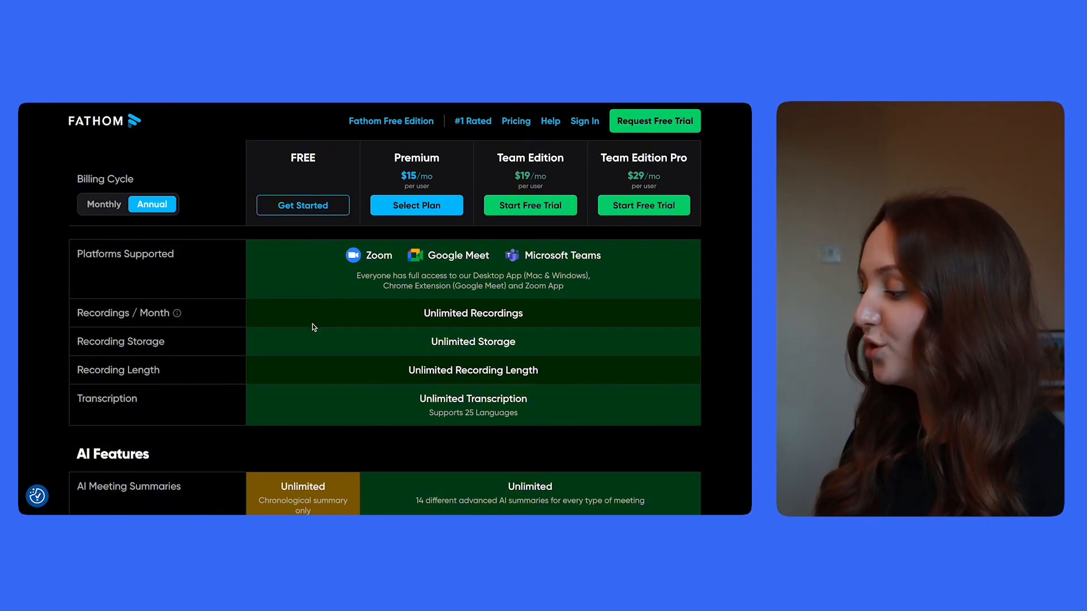
mouse_move(320, 383)
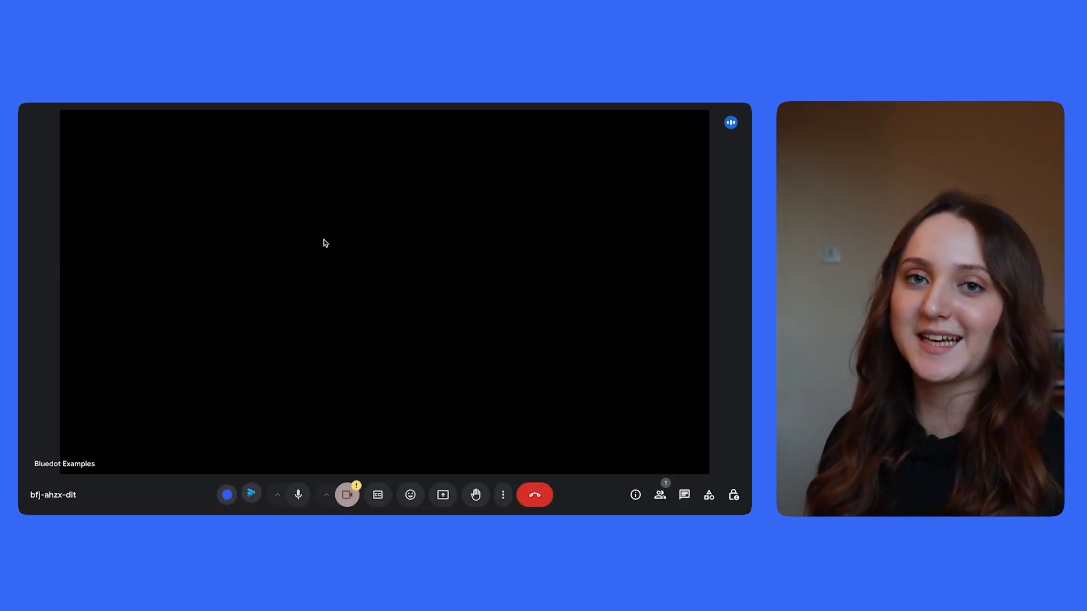
mouse_move(306, 385)
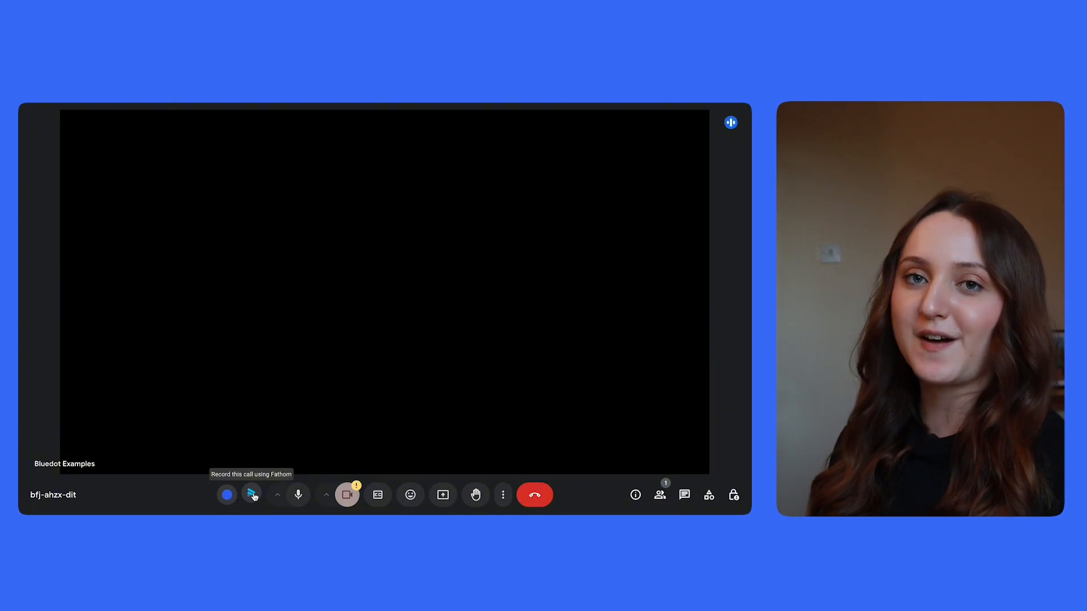
Have Fathom record the call and admit its notetaker from the join request.
click(251, 495)
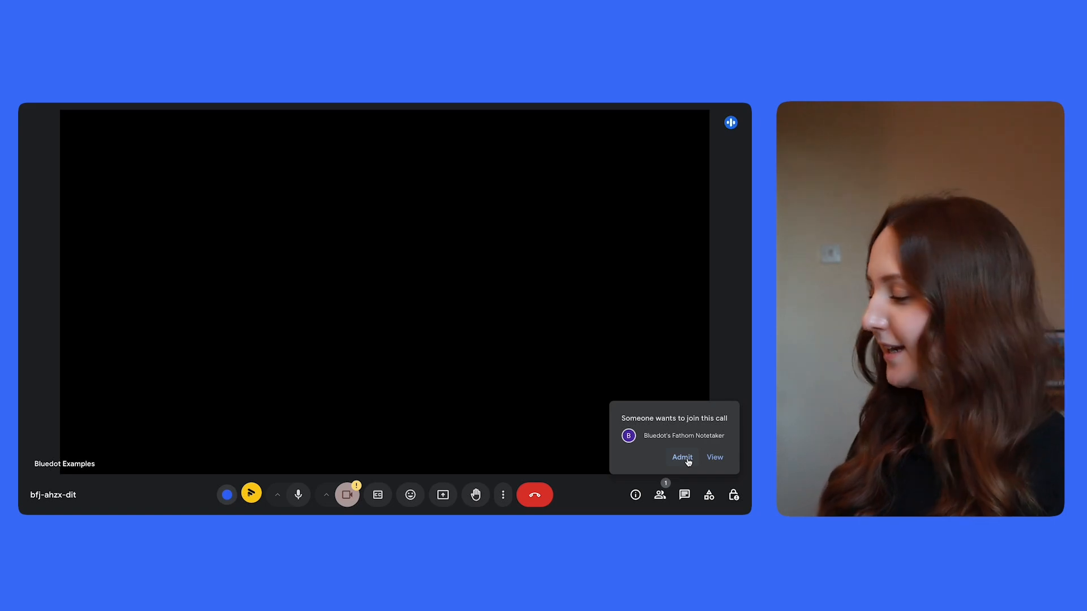
click(681, 457)
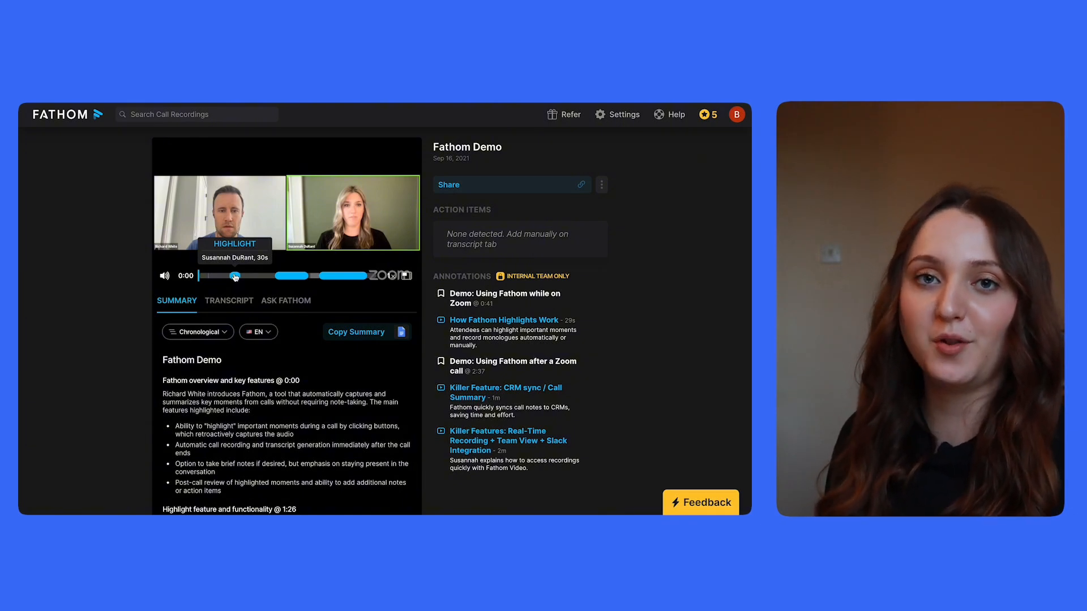
Ask Fathom's AI the suggested question 'What would help make progress?' on the Fathom Demo.
click(286, 301)
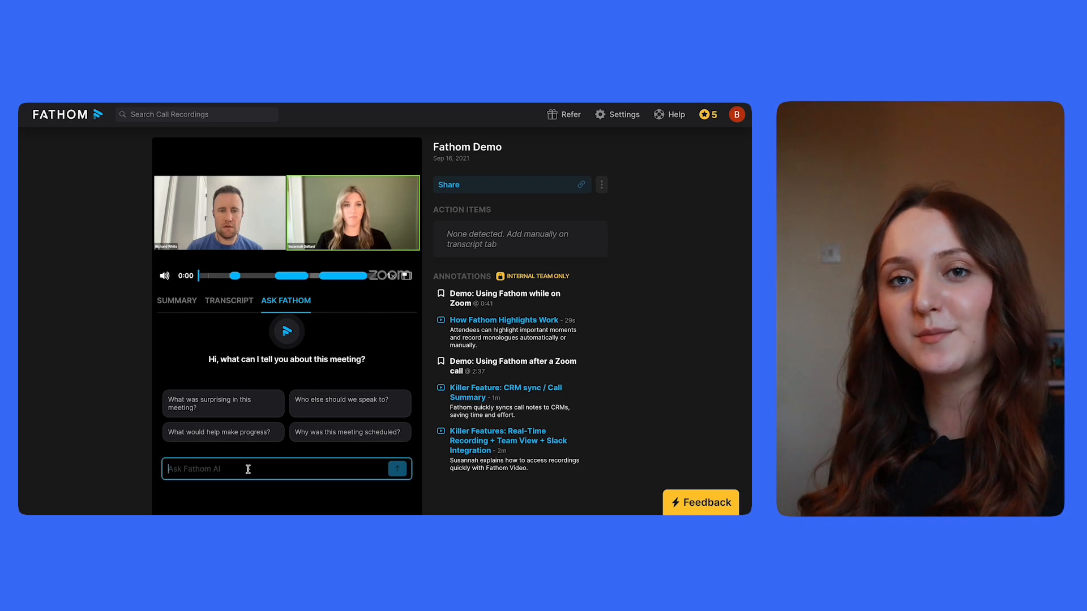
click(223, 432)
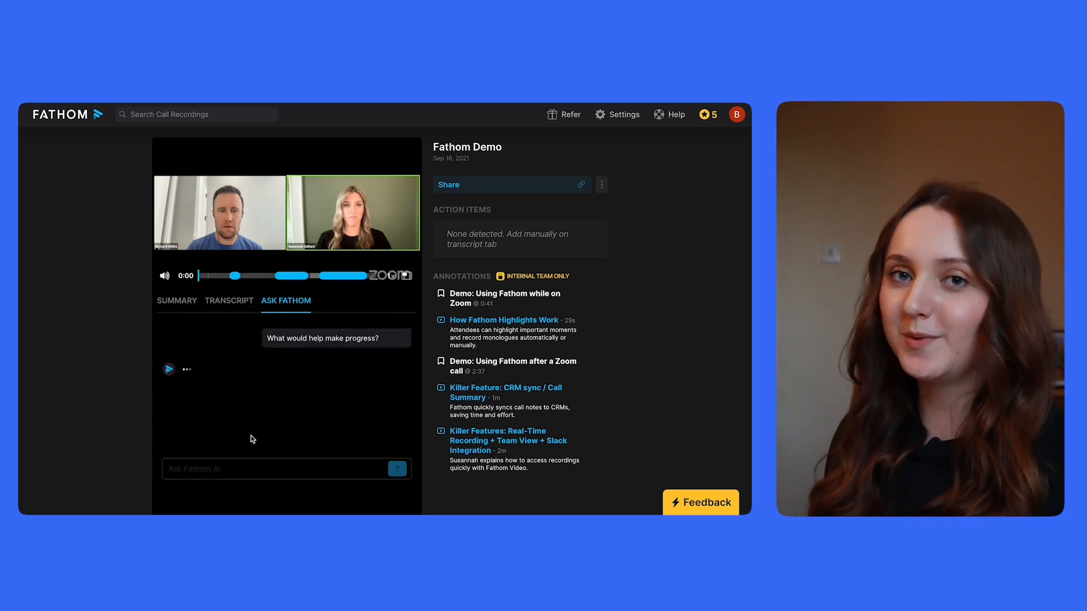
click(176, 300)
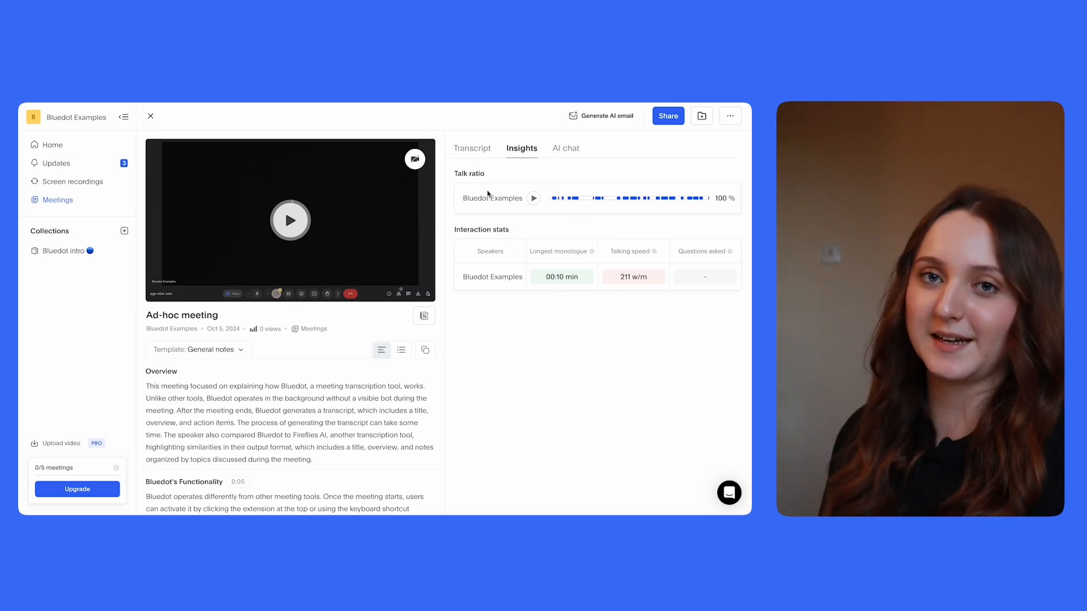
Show Bluedot's AI chat answer about the main problem discussed in the Ad-hoc meeting.
click(564, 147)
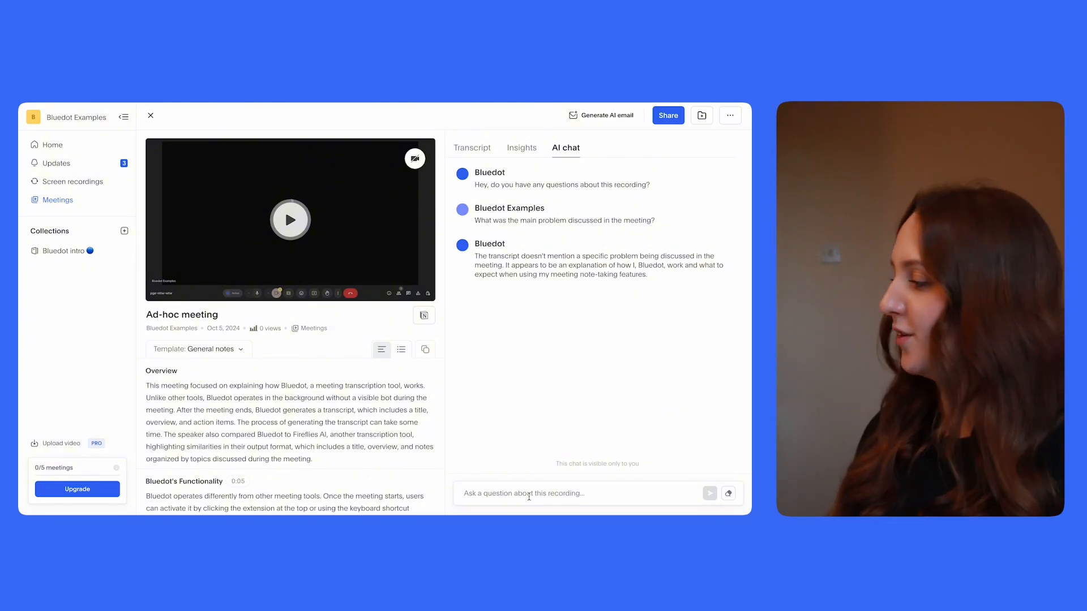